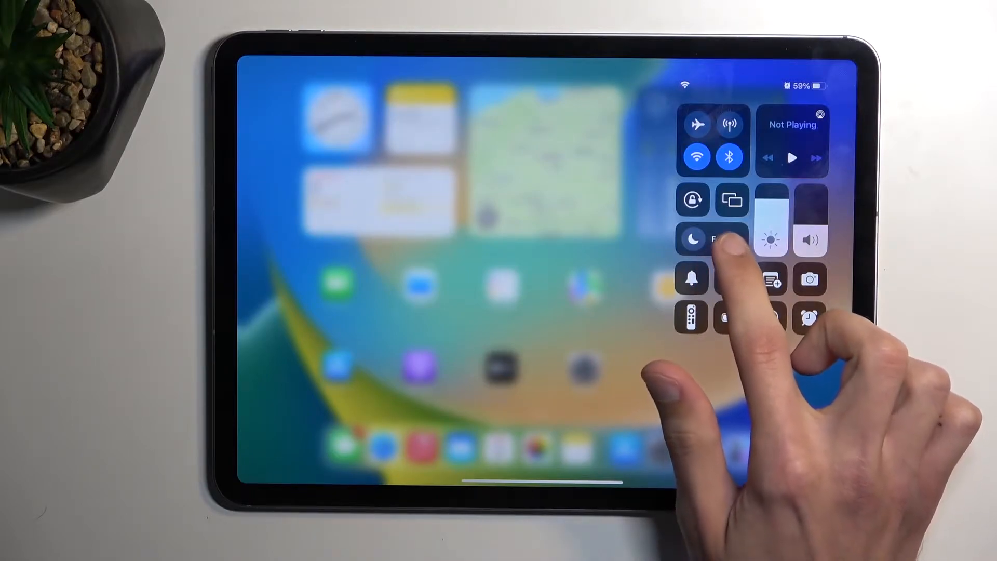
# - Show the Focus modes list (Do Not Disturb, Personal, Work, Sleep, Driving, New Focus) from the Focus tile
pyautogui.click(694, 240)
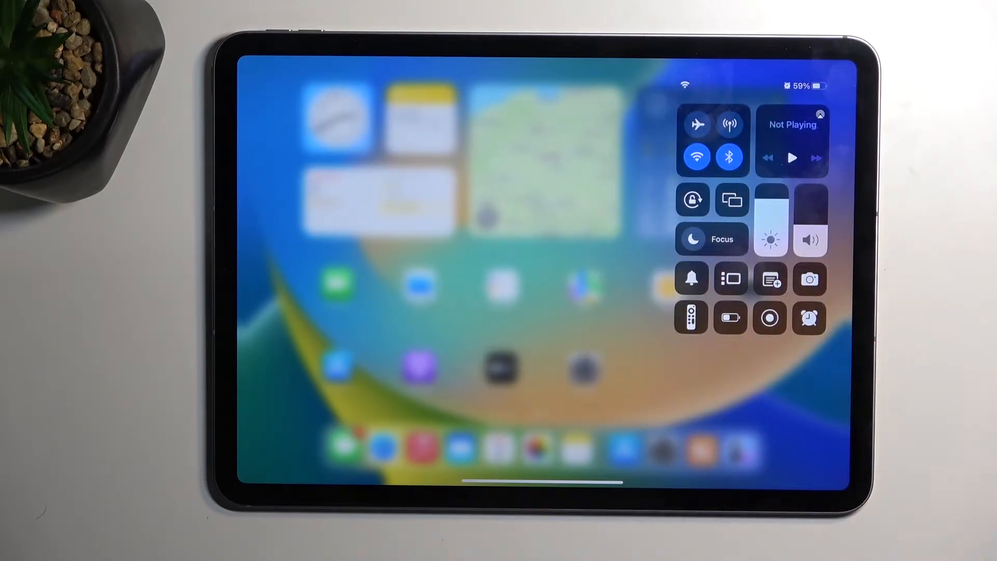
pyautogui.click(711, 239)
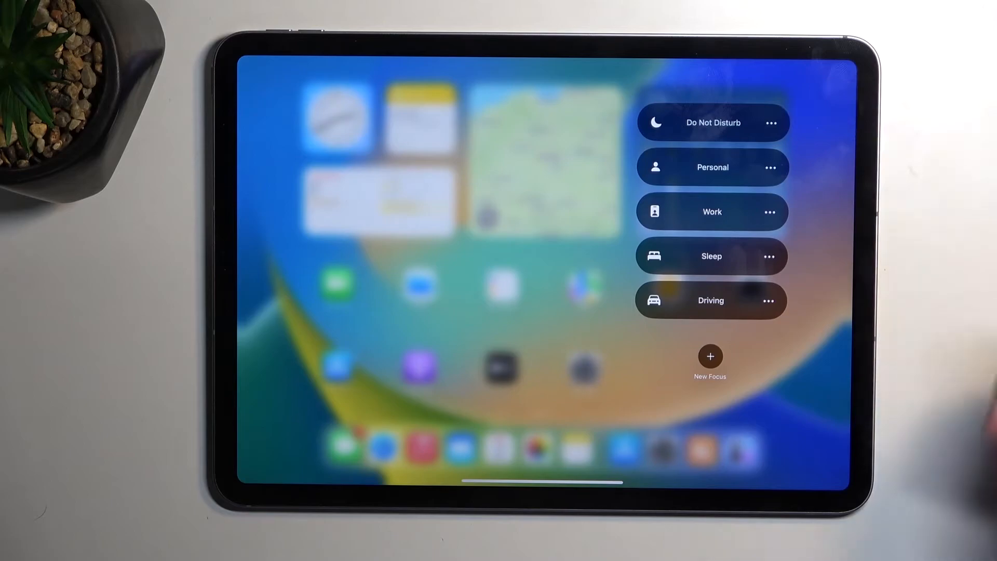
# - Go into Do Not Disturb's People notification settings with Favourites calls and repeated calls allowed
pyautogui.click(713, 122)
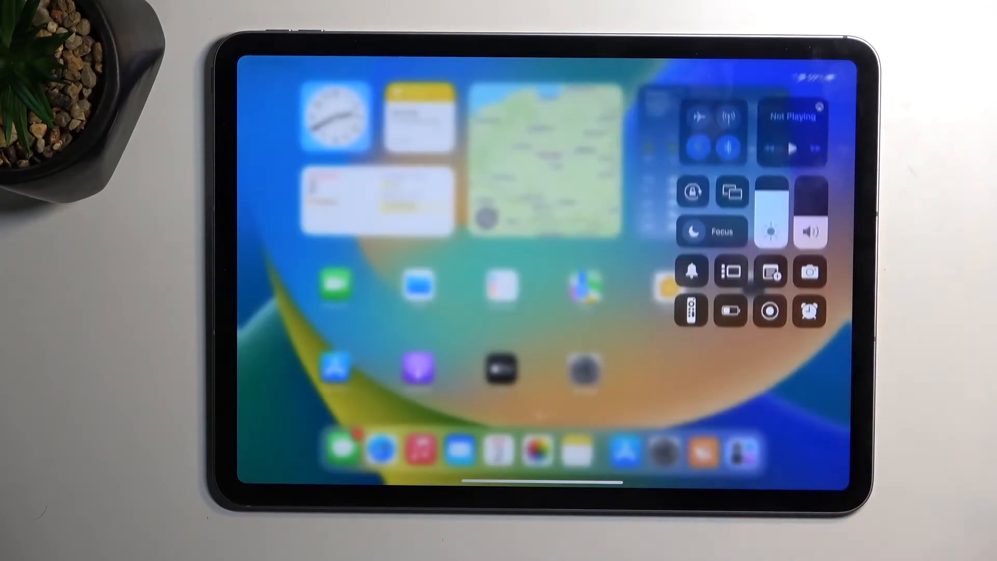
pyautogui.click(713, 231)
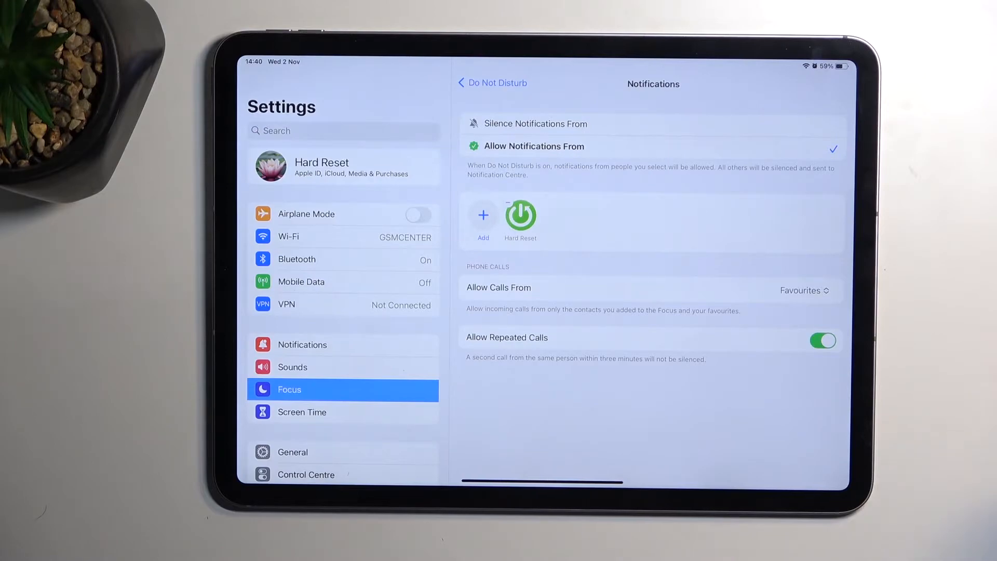
# - Go back to the Do Not Disturb overview page and review its options down the list
pyautogui.click(493, 83)
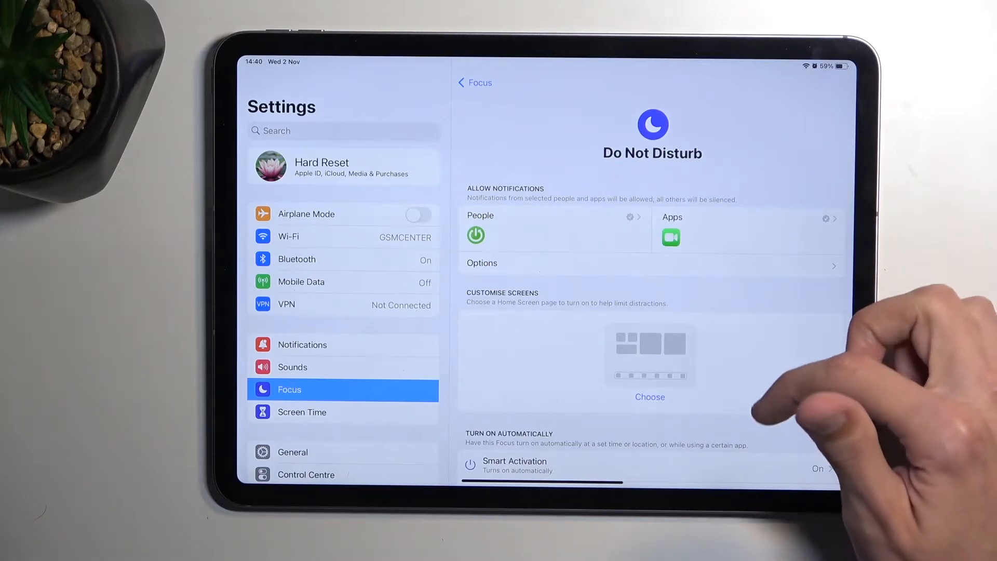
pyautogui.scroll(-3)
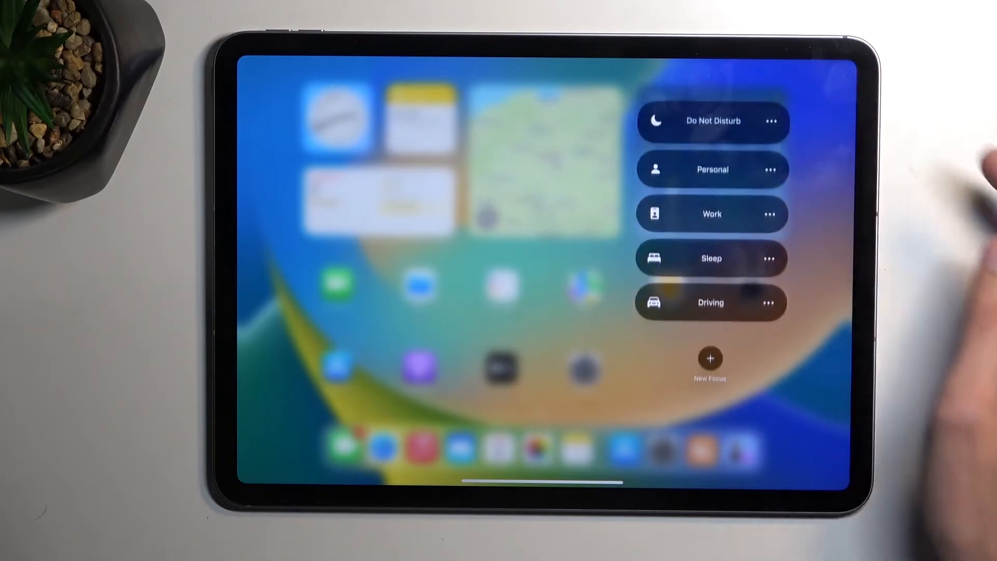
# - Dismiss the Focus modes list, returning to Control Centre's main controls
pyautogui.click(713, 121)
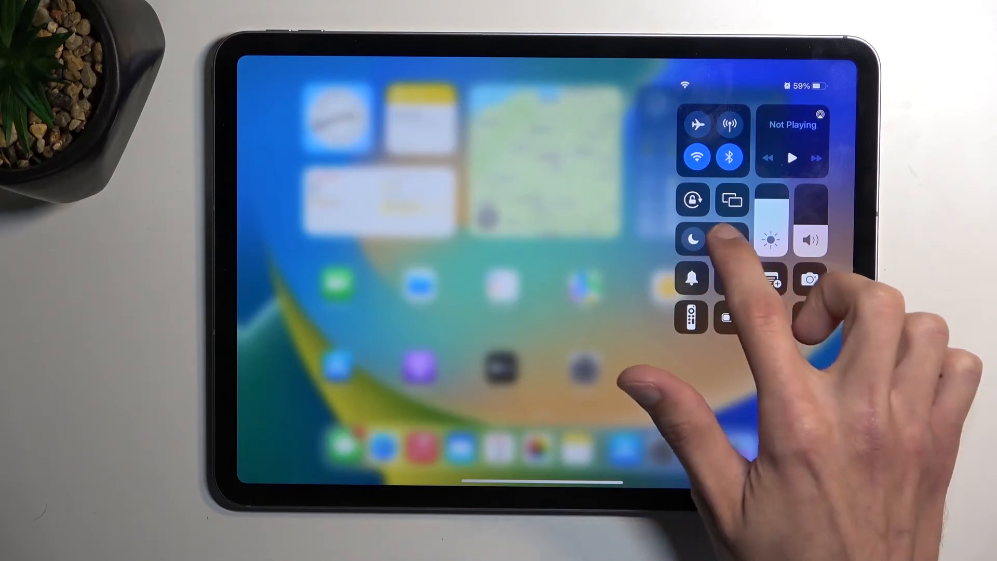
# - Turn on Do Not Disturb from the Focus modes list, active until 20:00
pyautogui.click(693, 240)
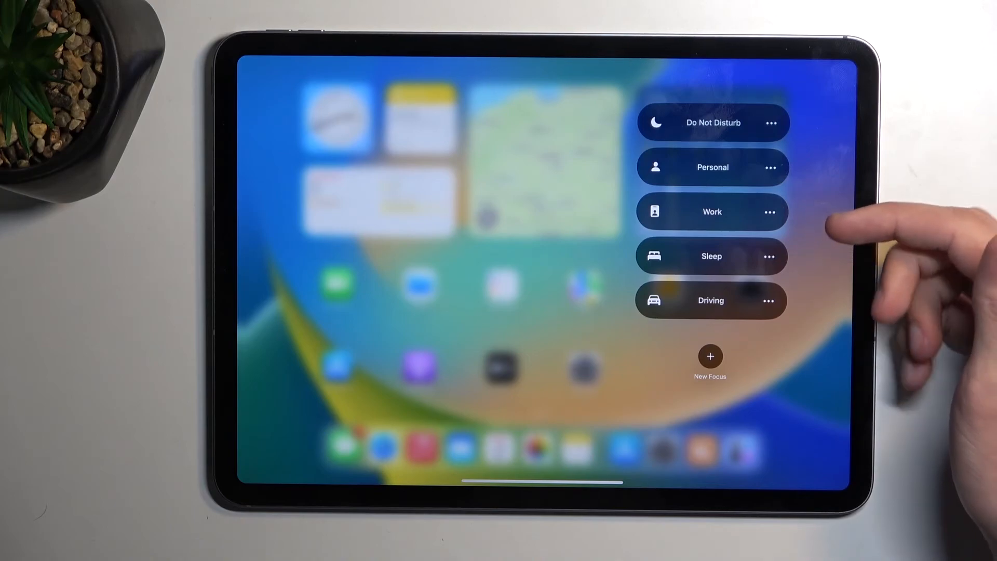
pyautogui.click(713, 122)
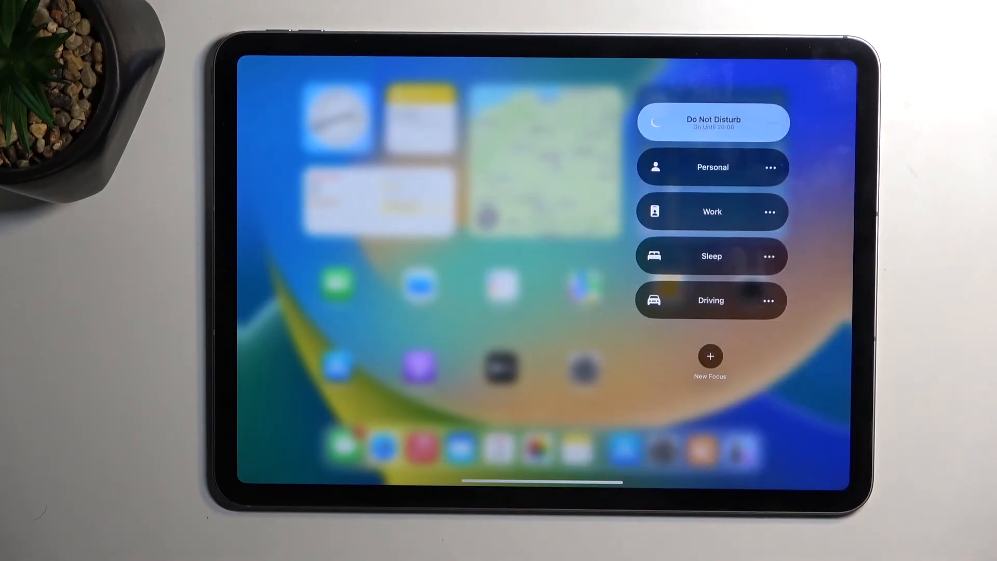